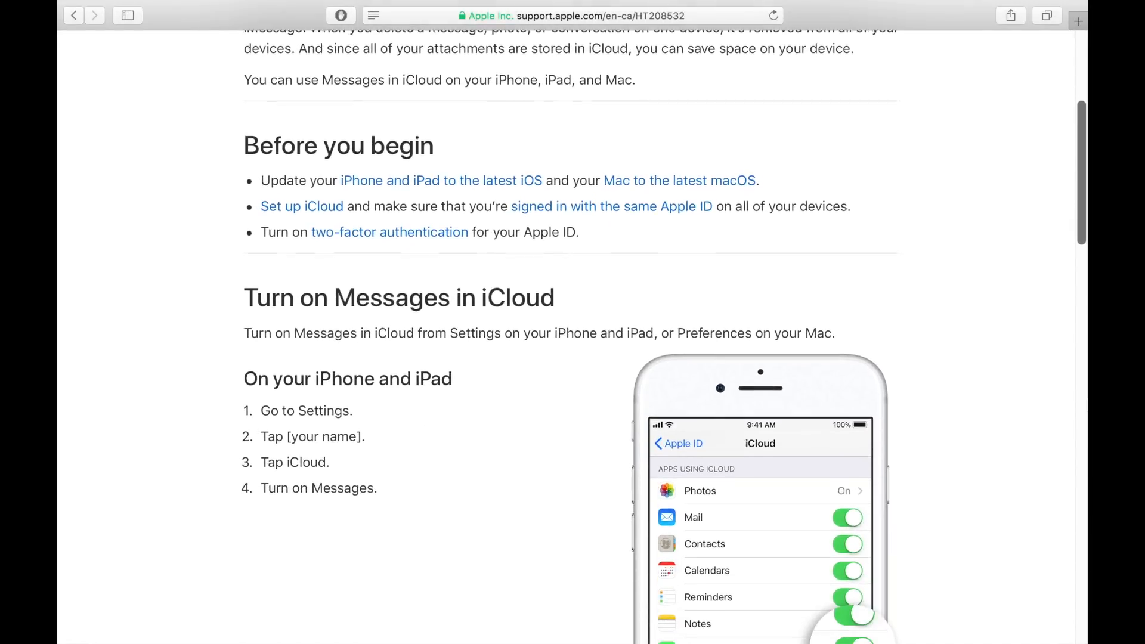
- Scroll the iCloud apps list and switch on the Messages toggle
scroll(down, 3)
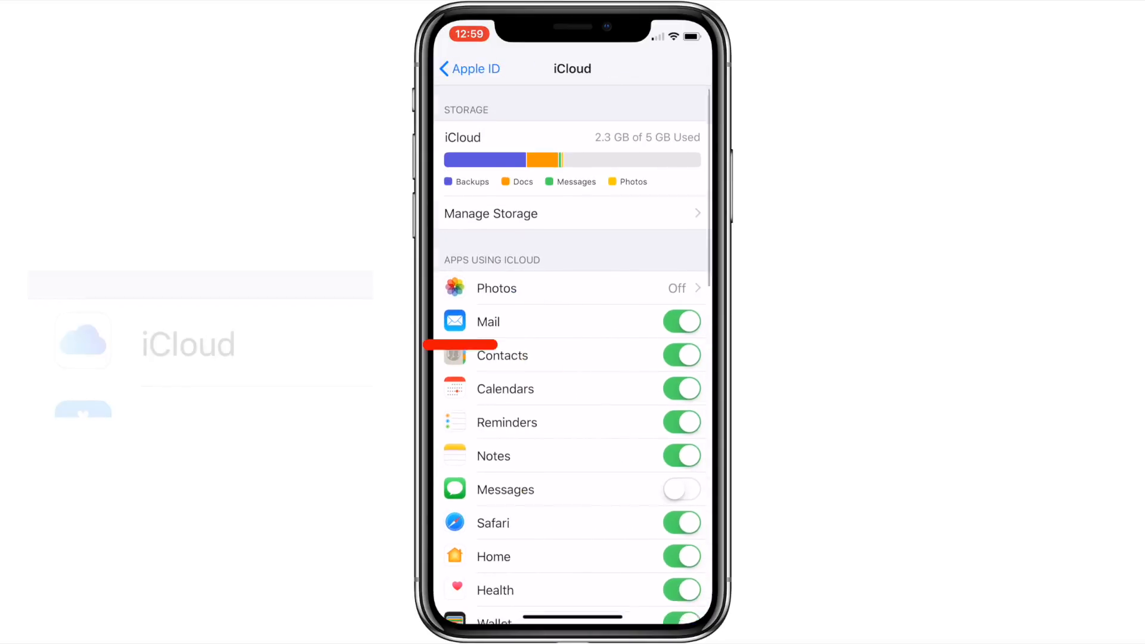
scroll(down, 3)
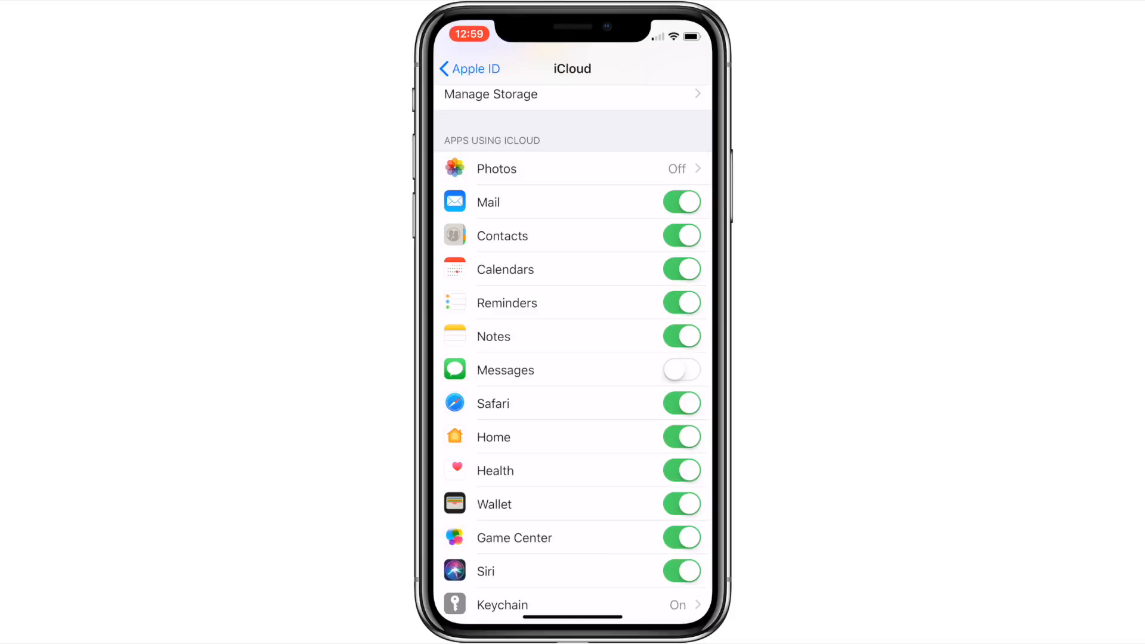
click(682, 370)
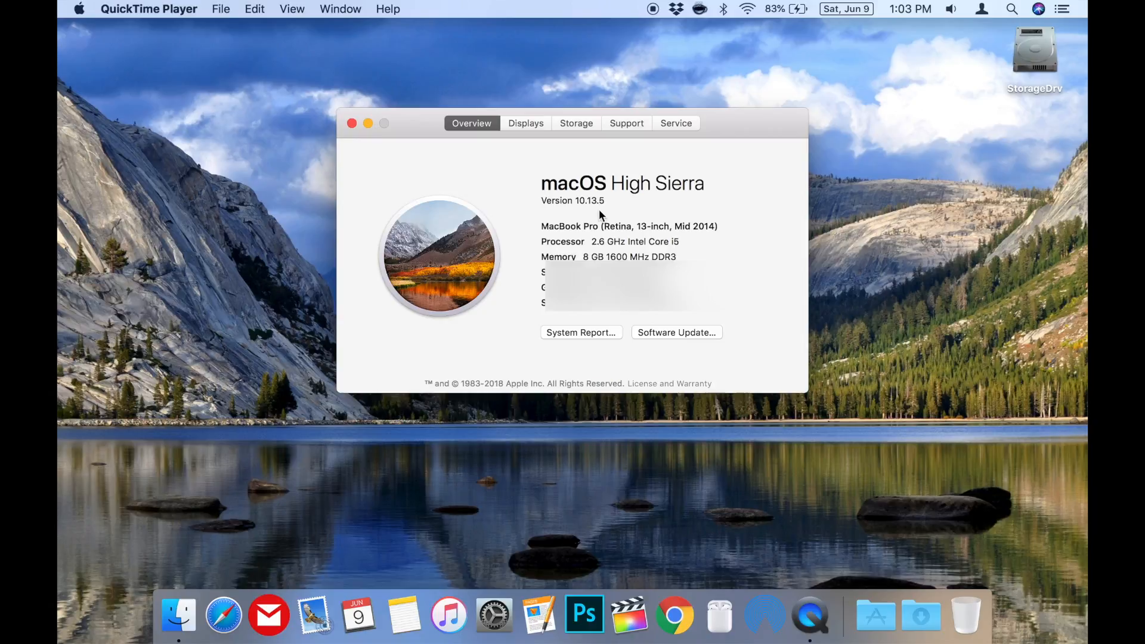
- Close About This Mac, launch Messages, and check Enable Messages in iCloud under Accounts
click(349, 123)
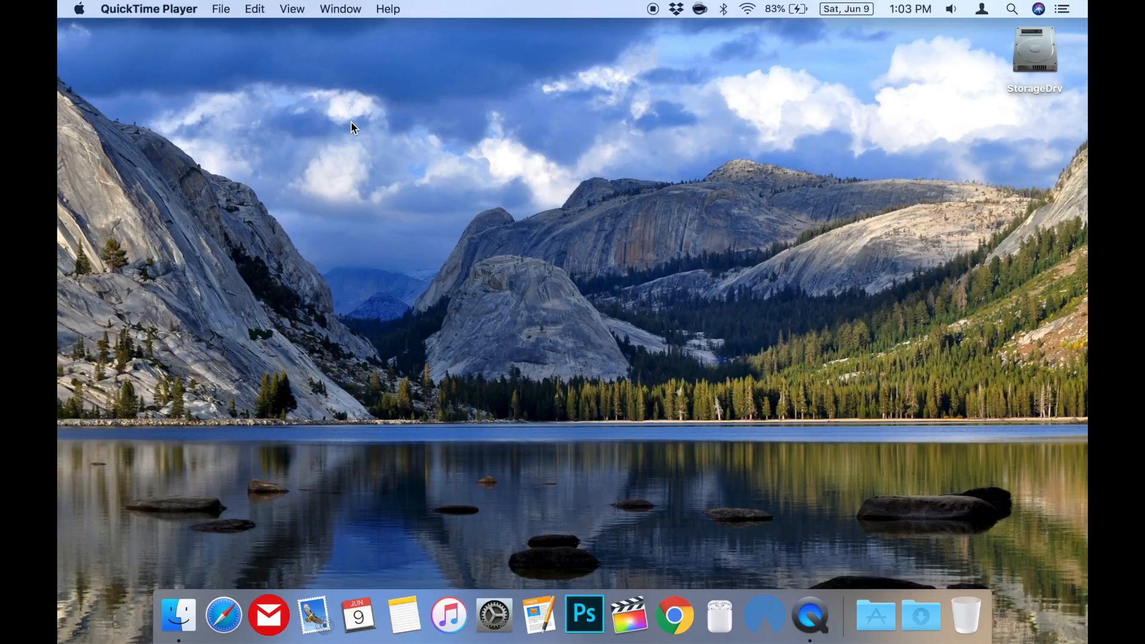
key(cmd+space)
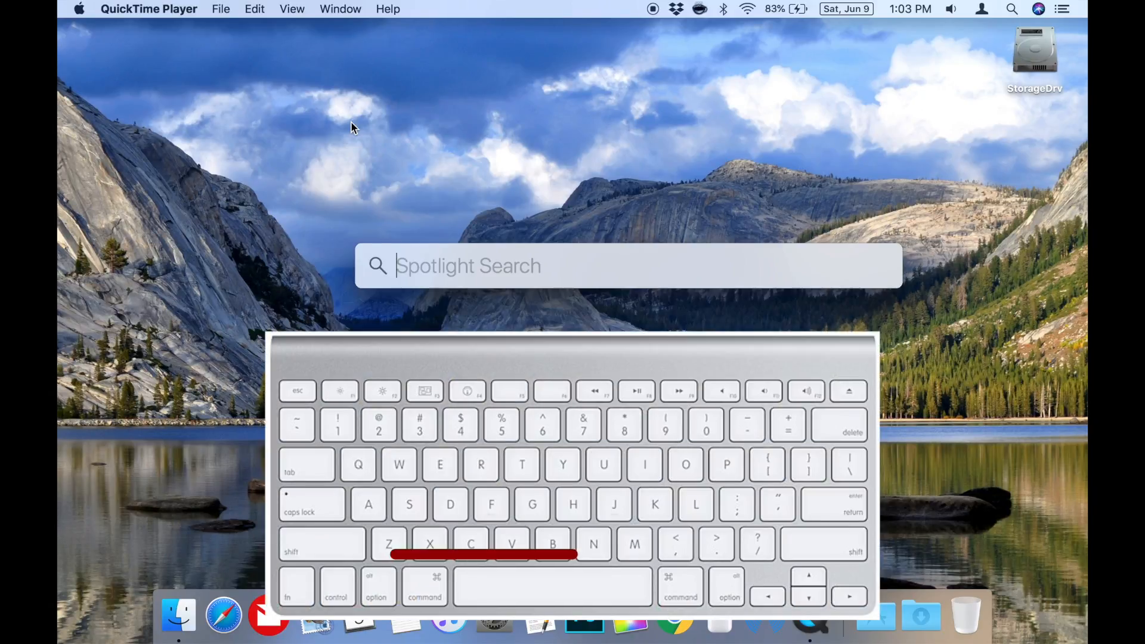
key(Escape)
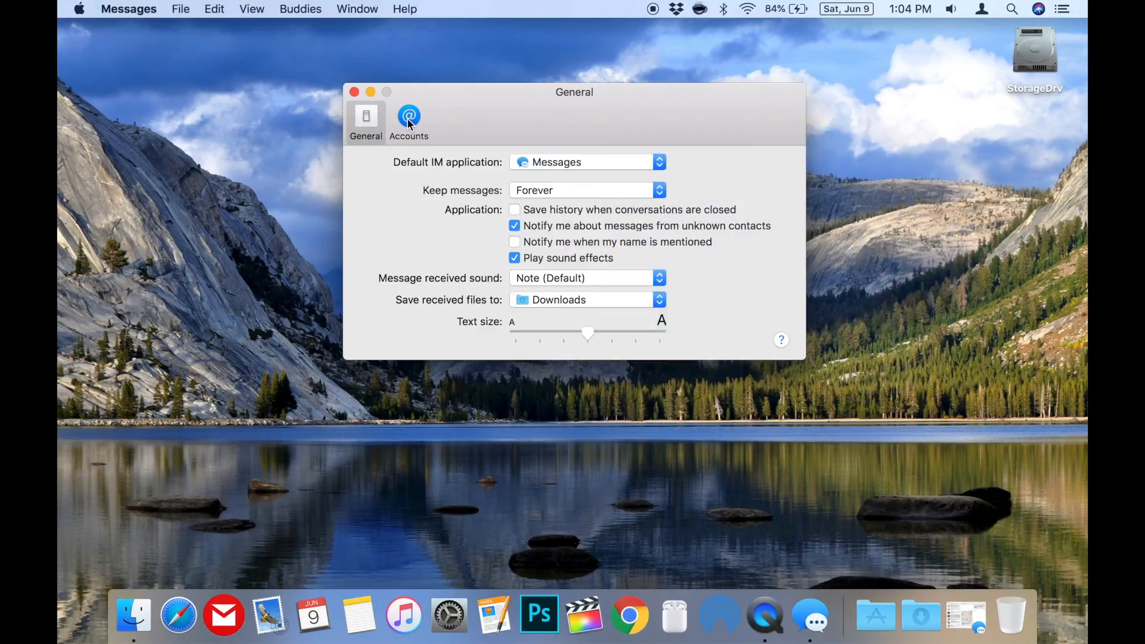
click(409, 118)
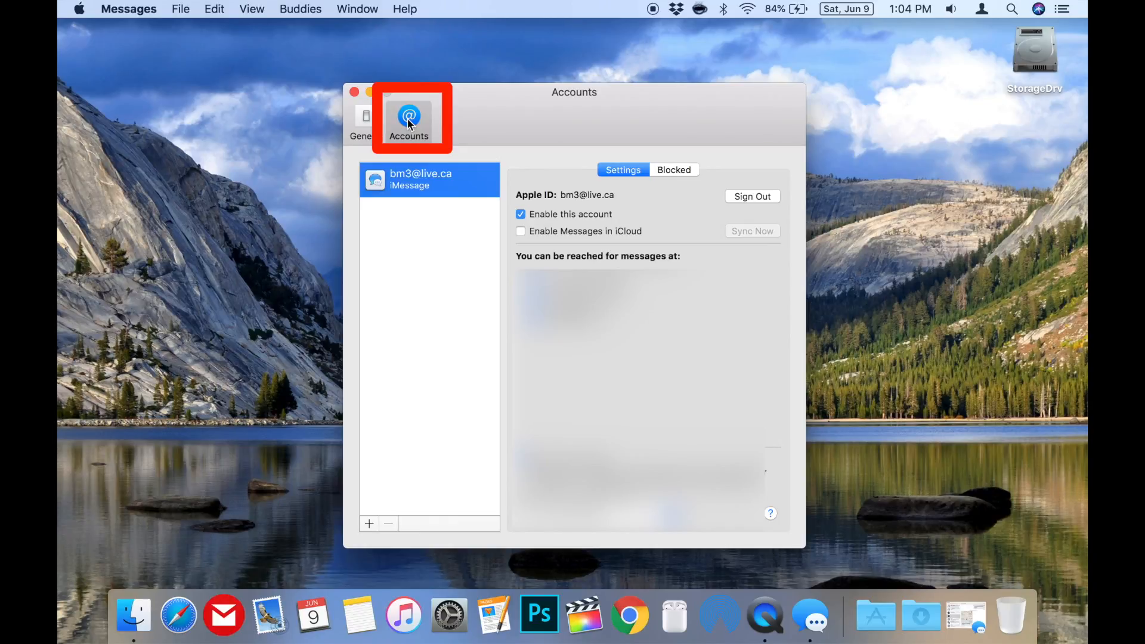
click(520, 231)
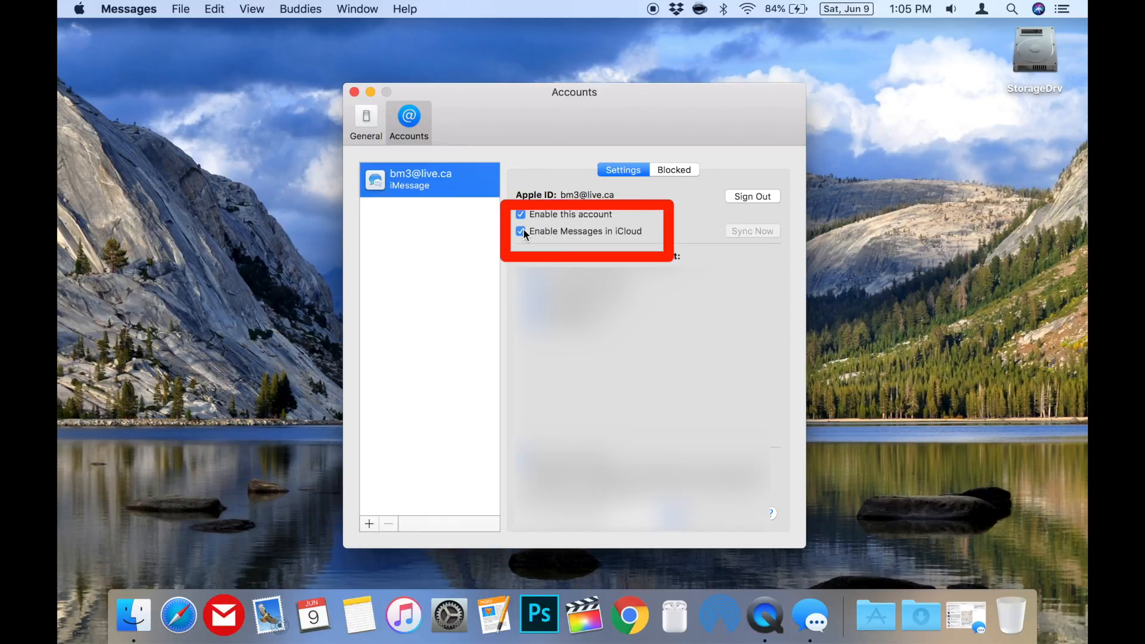